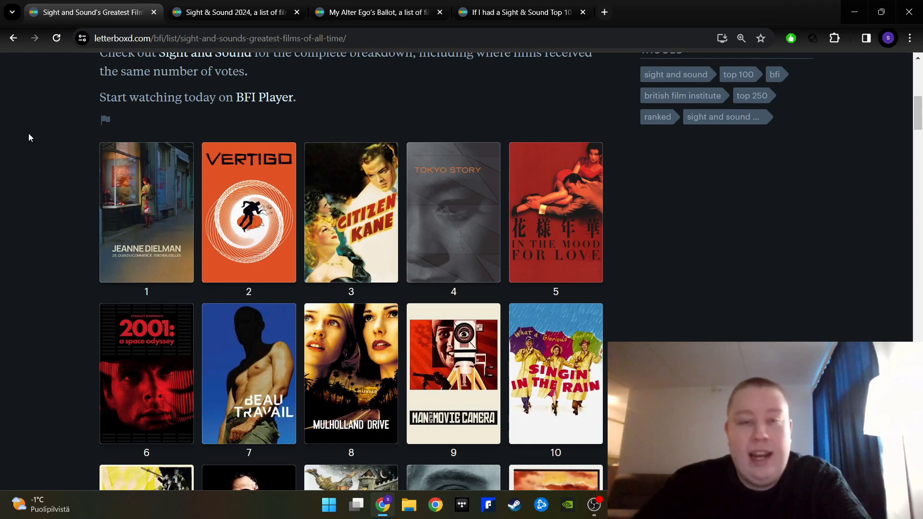
mouse_move(33, 133)
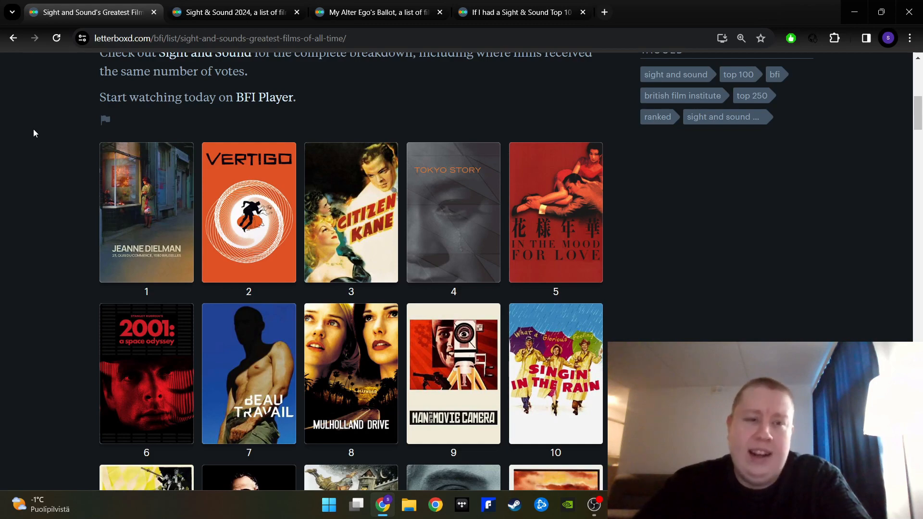
Switch to the 'Sight & Sound 2024' tab showing the private ten-film list.
click(234, 11)
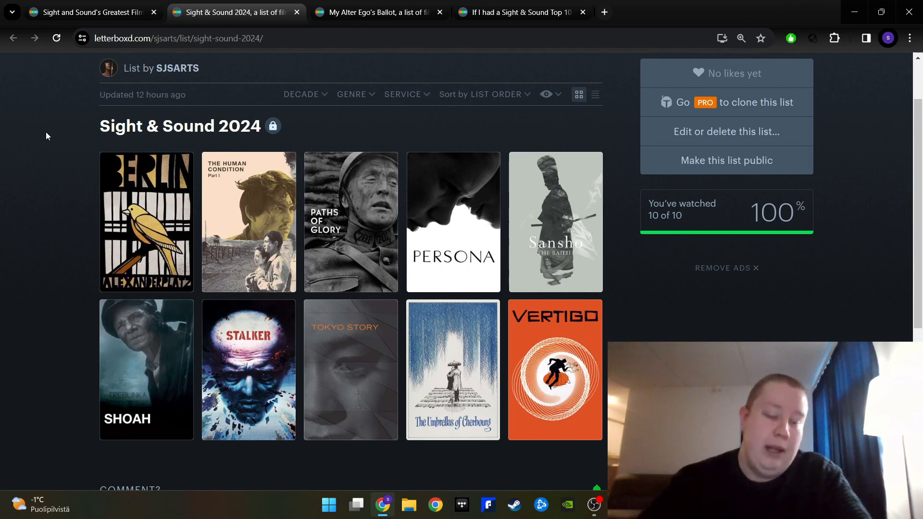
mouse_move(243, 99)
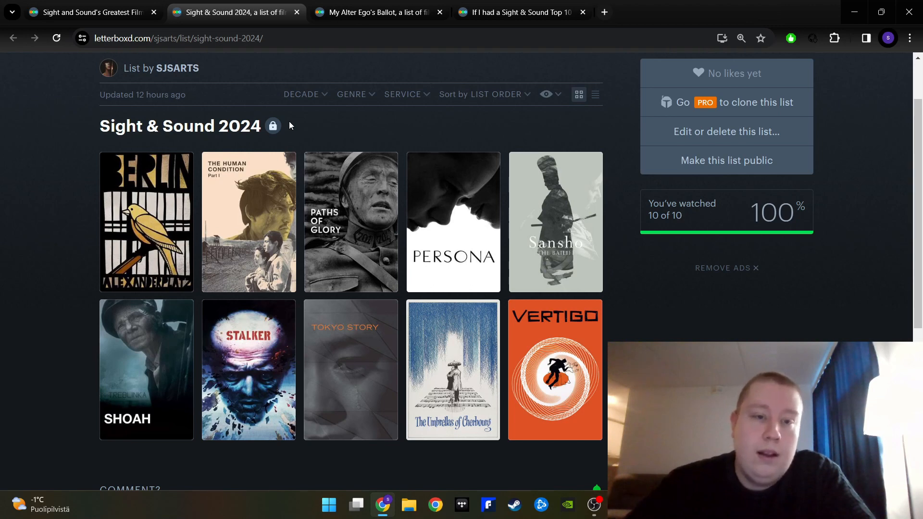
mouse_move(324, 133)
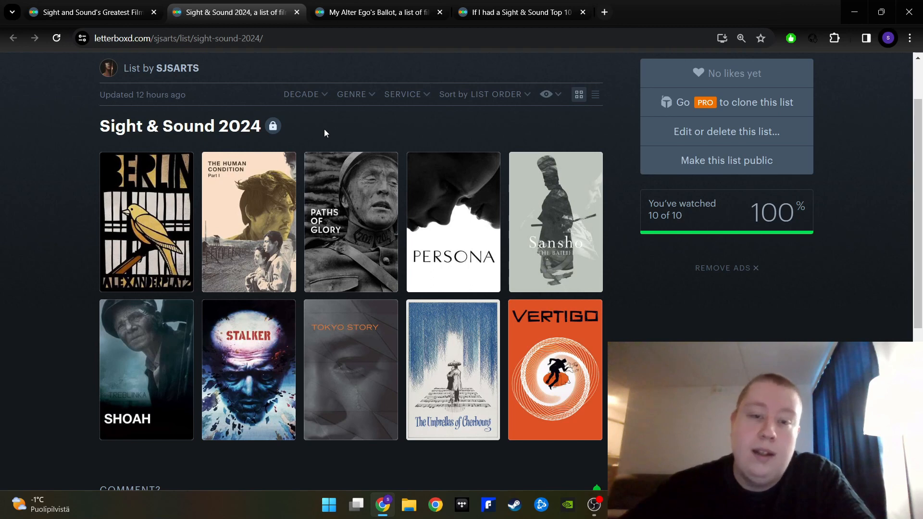
mouse_move(454, 126)
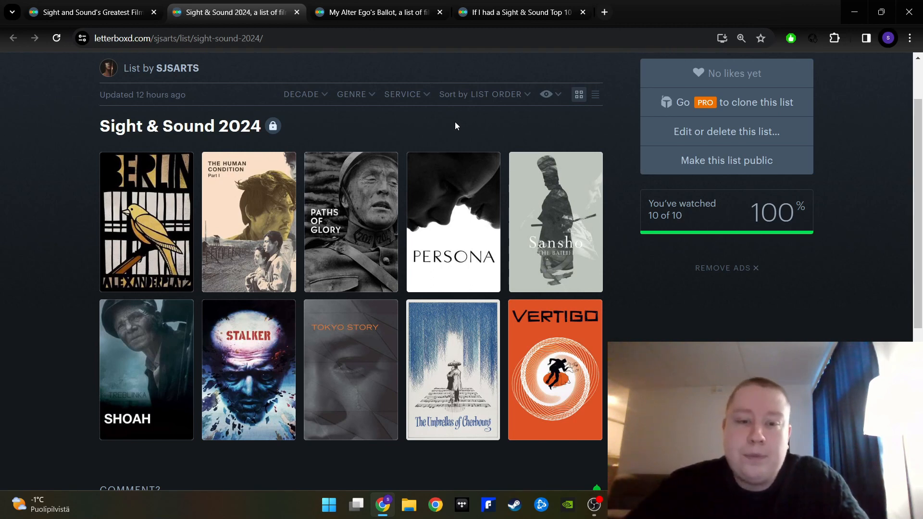
mouse_move(471, 121)
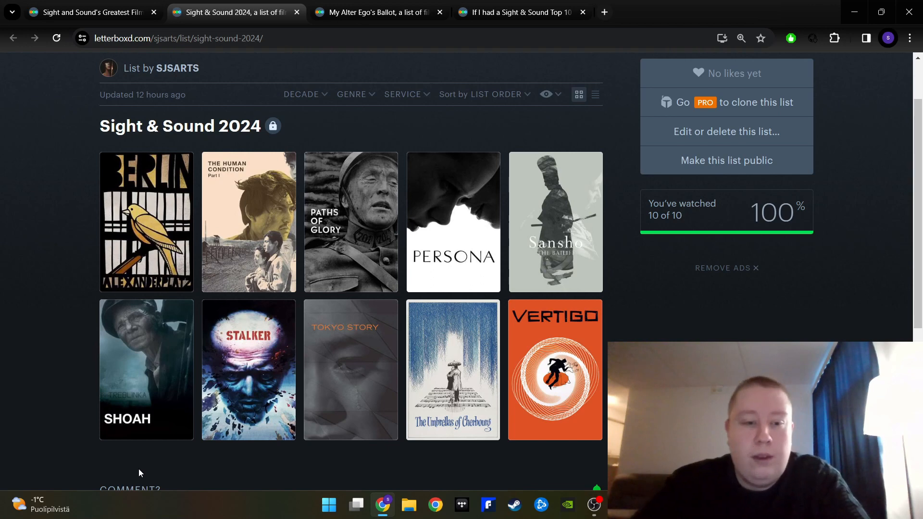
mouse_move(286, 471)
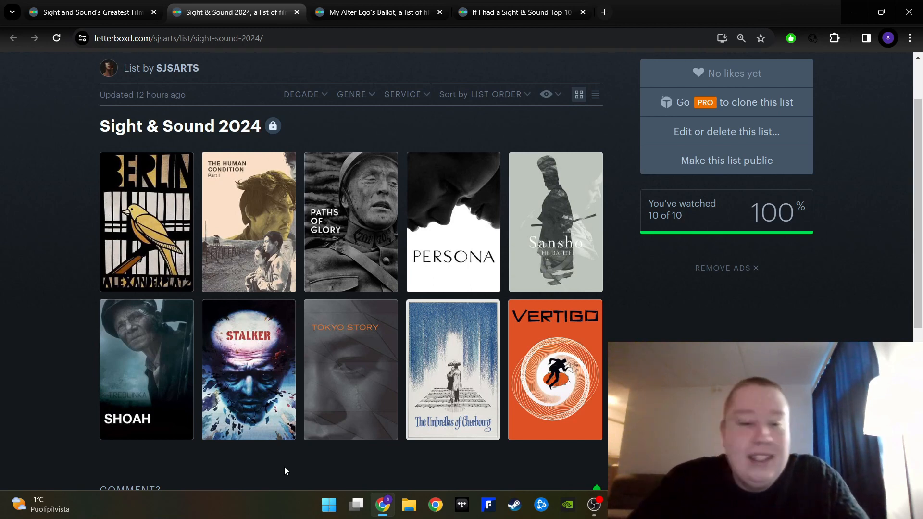
mouse_move(362, 476)
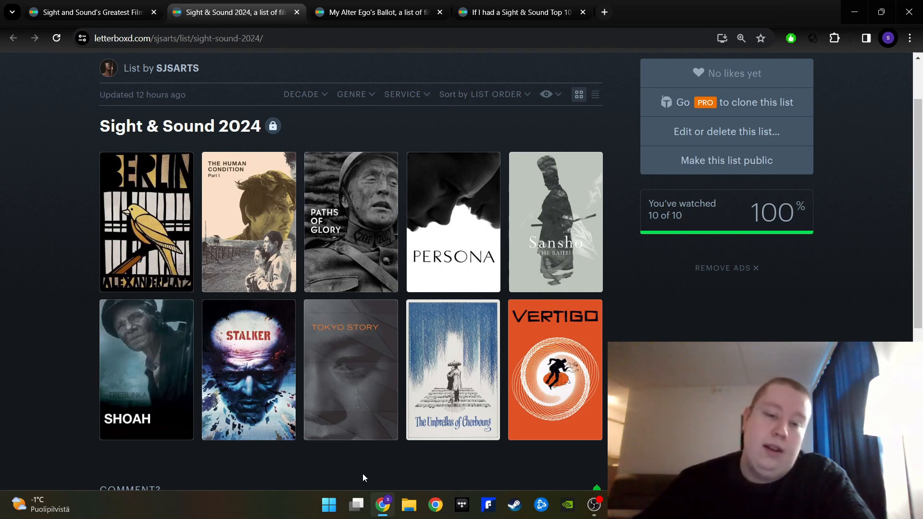
mouse_move(454, 359)
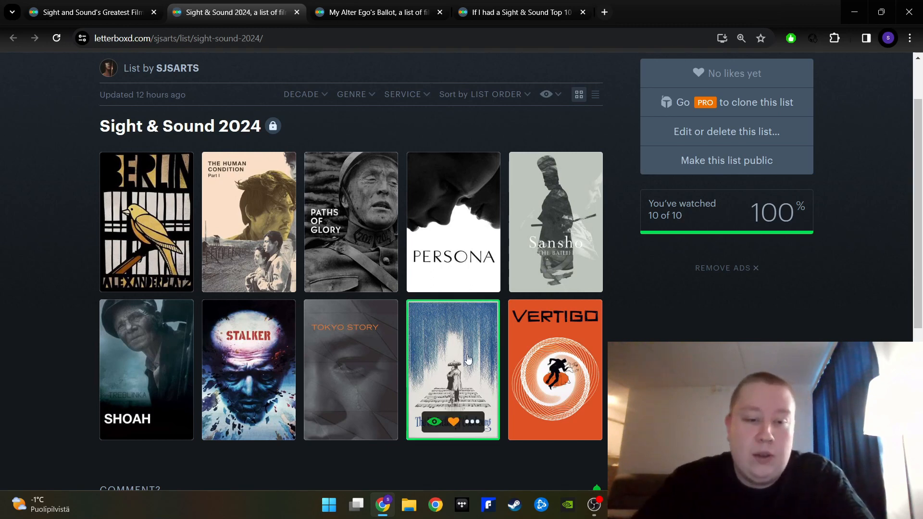
mouse_move(488, 461)
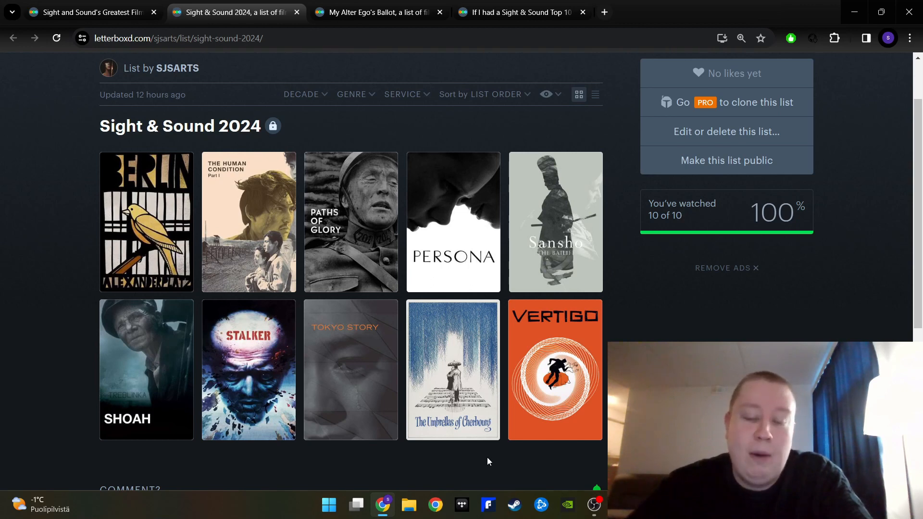
mouse_move(563, 351)
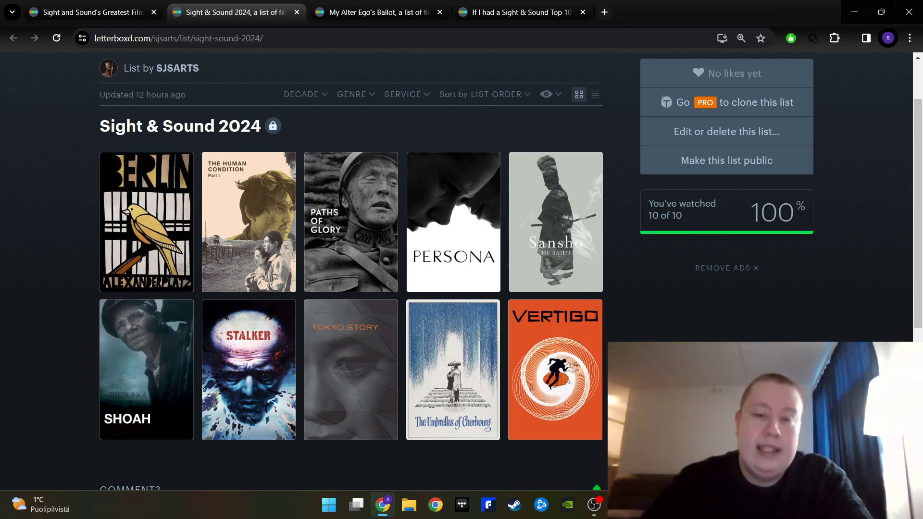
Switch to the 'Sight and Sound's Greatest Films' tab showing the BFI top-ten ranking.
click(91, 11)
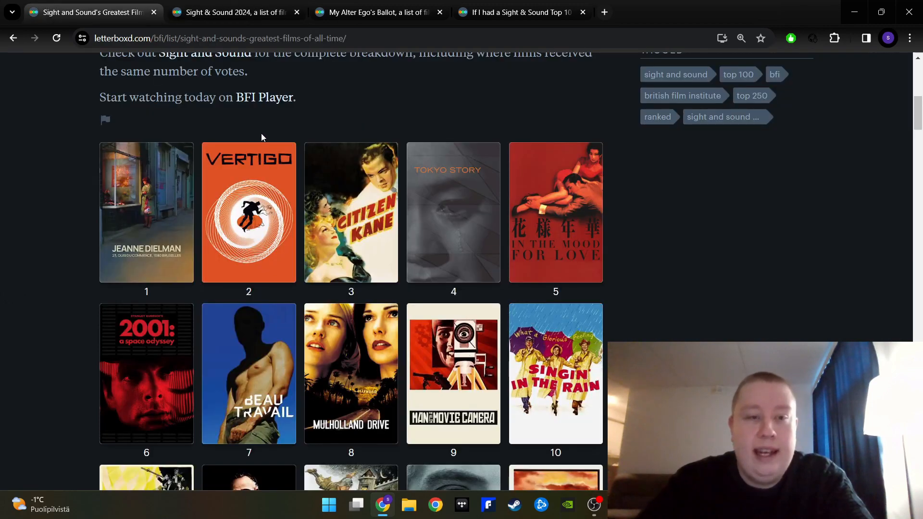
click(234, 11)
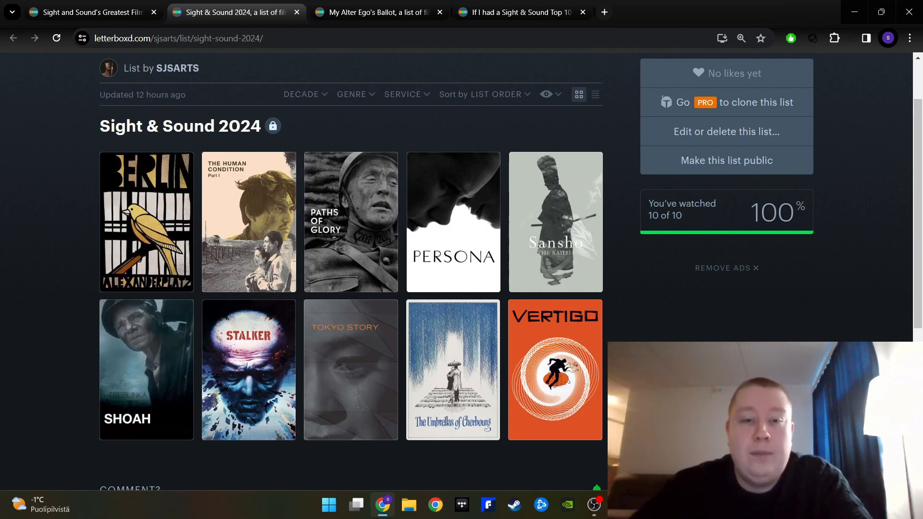
Switch browser tabs to the private ten-film list 'My Alter Ego's Ballot'.
click(377, 11)
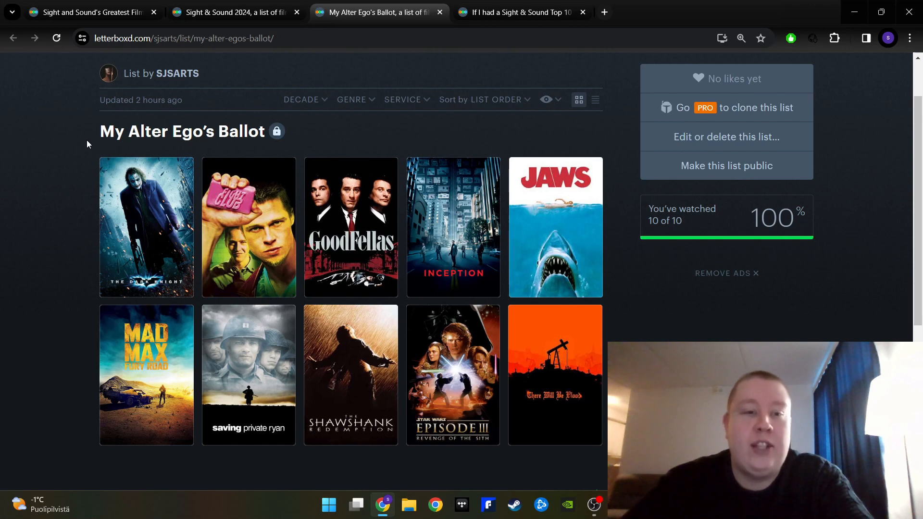
mouse_move(303, 140)
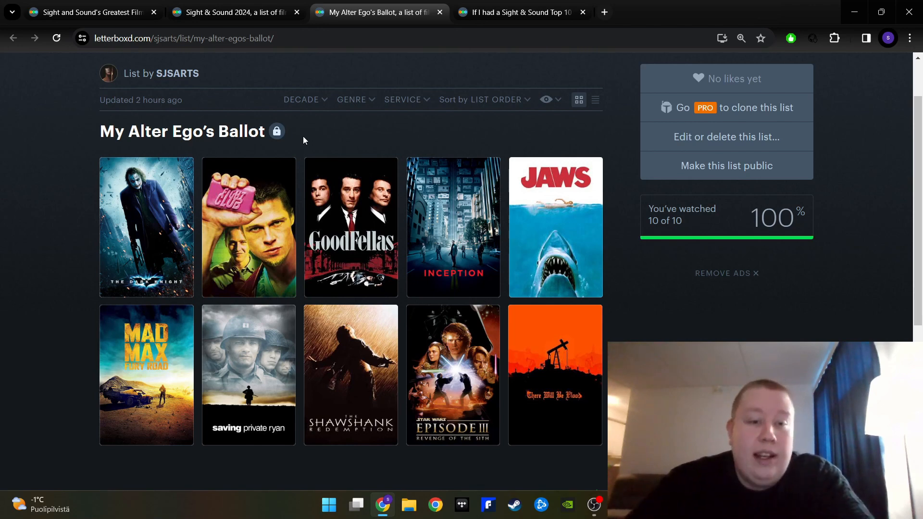
mouse_move(342, 137)
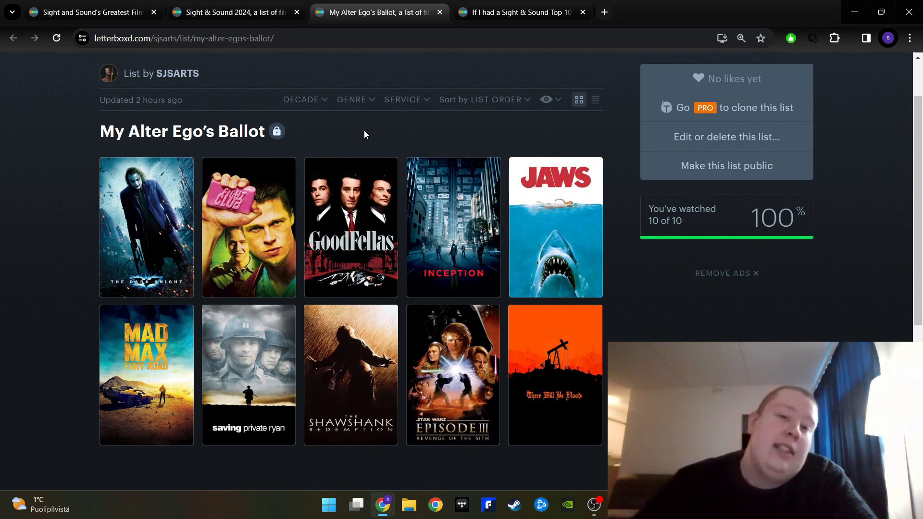
mouse_move(458, 134)
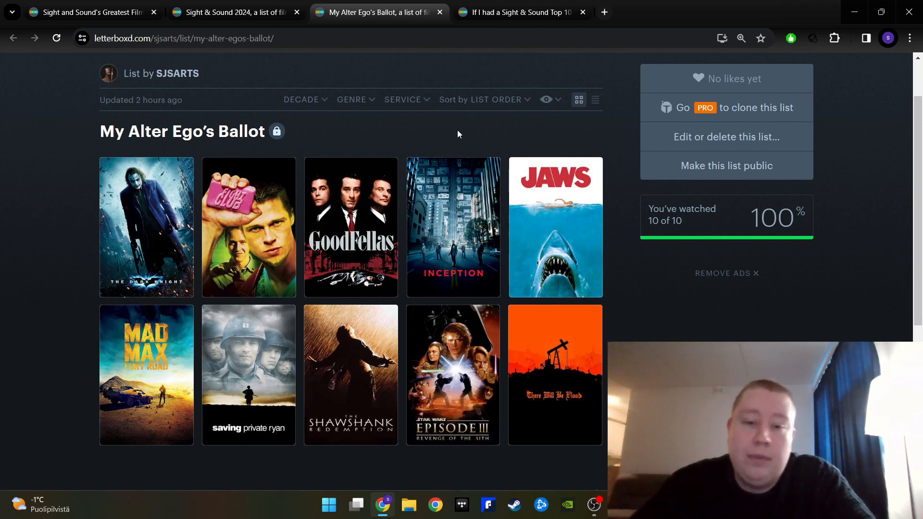
mouse_move(500, 131)
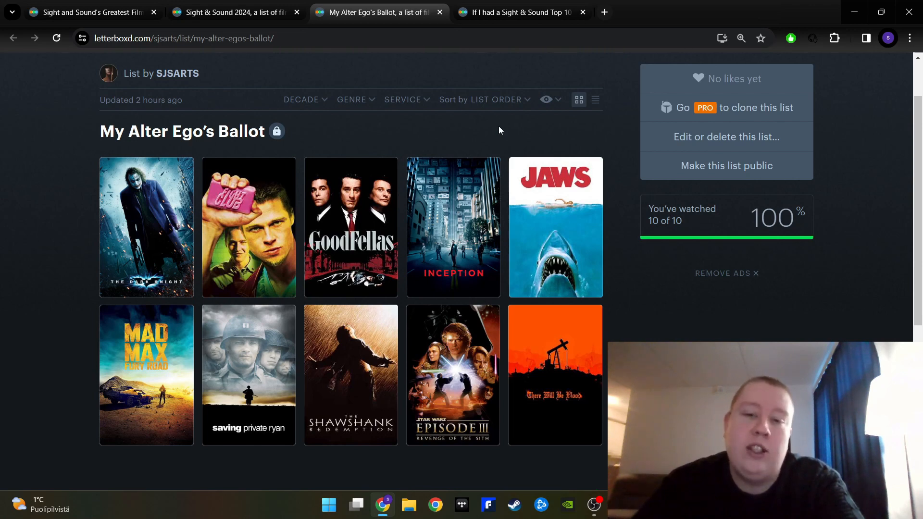
scroll(down, 3)
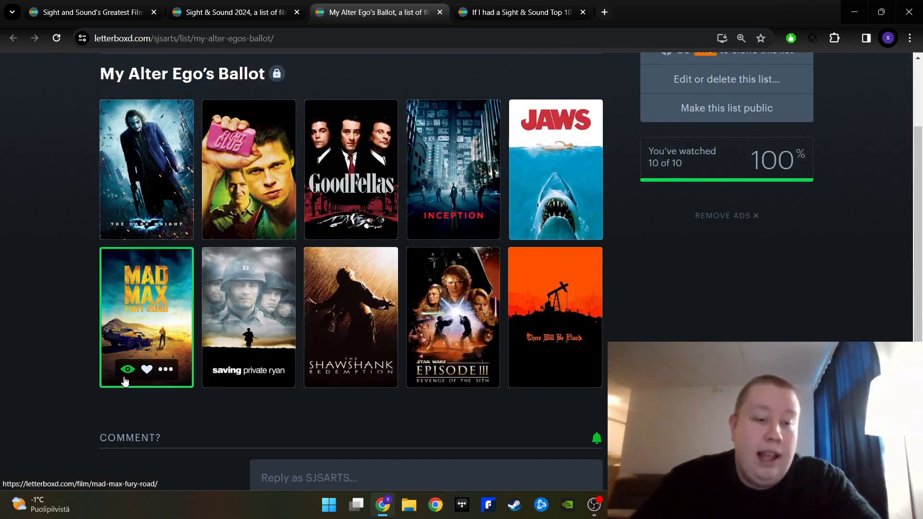
mouse_move(31, 419)
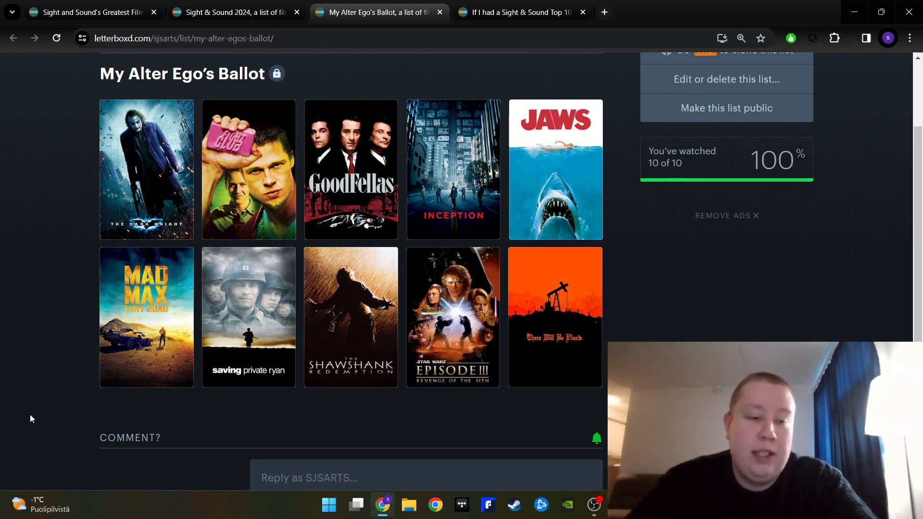
mouse_move(246, 398)
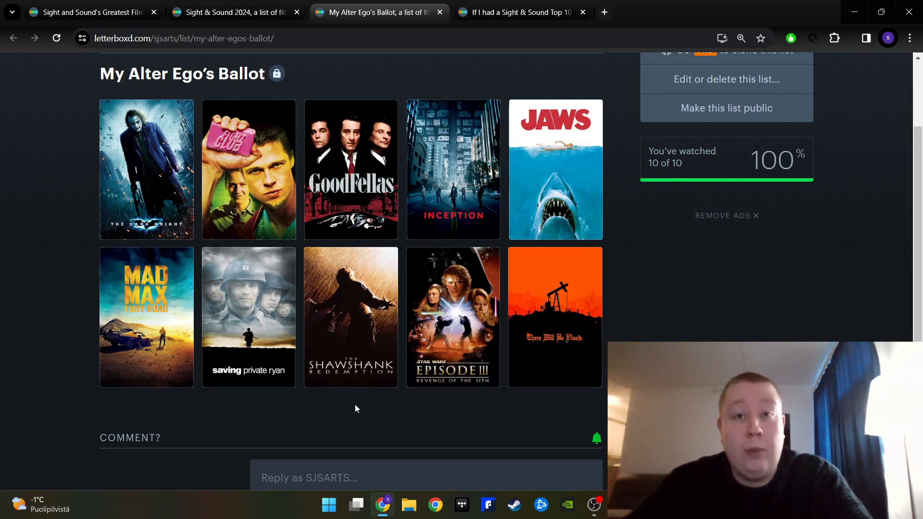
mouse_move(459, 396)
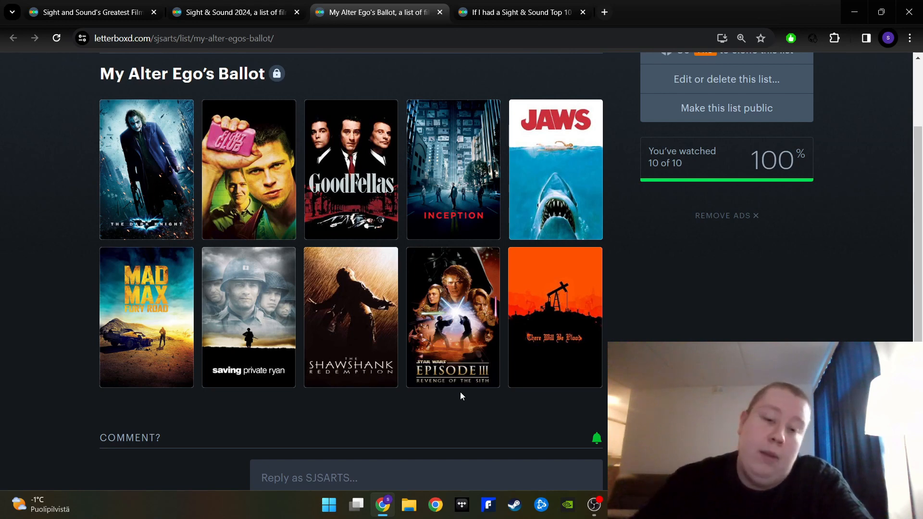
mouse_move(674, 289)
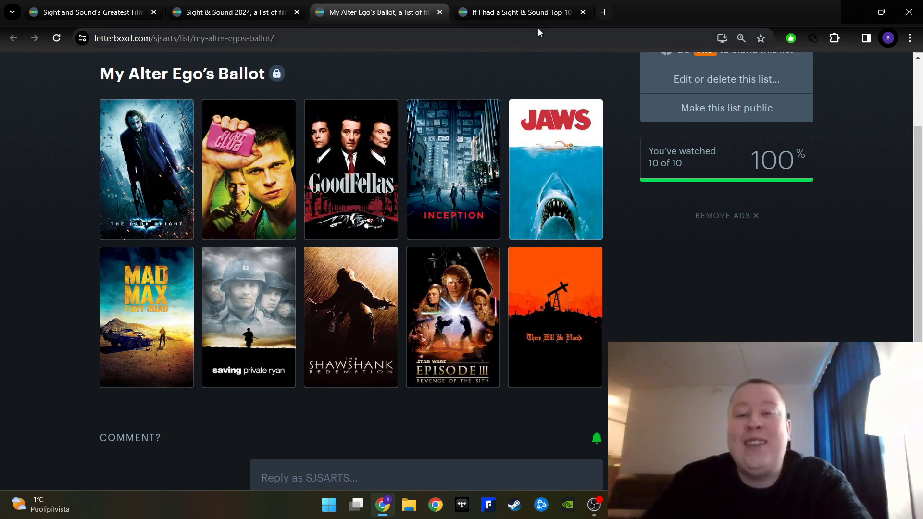
Switch to the fourth tab and scroll through the 2022 ballot's ten film posters.
click(520, 12)
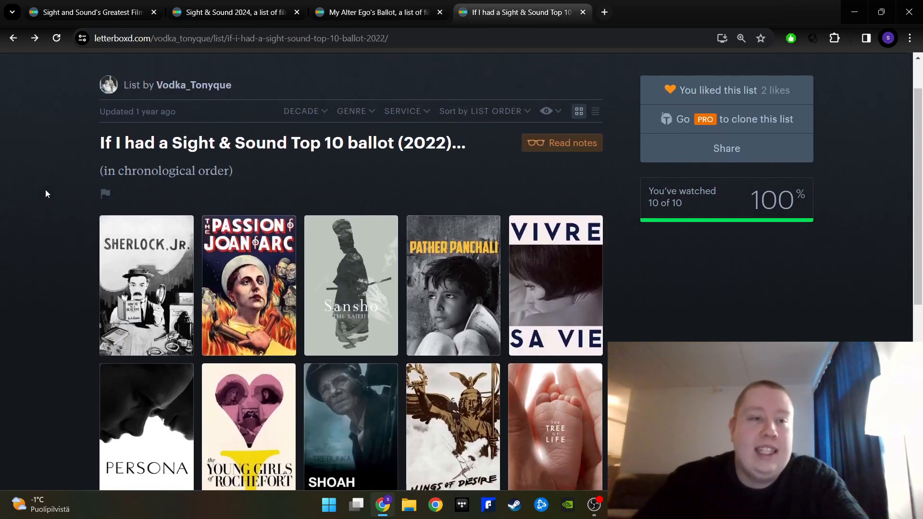
scroll(down, 3)
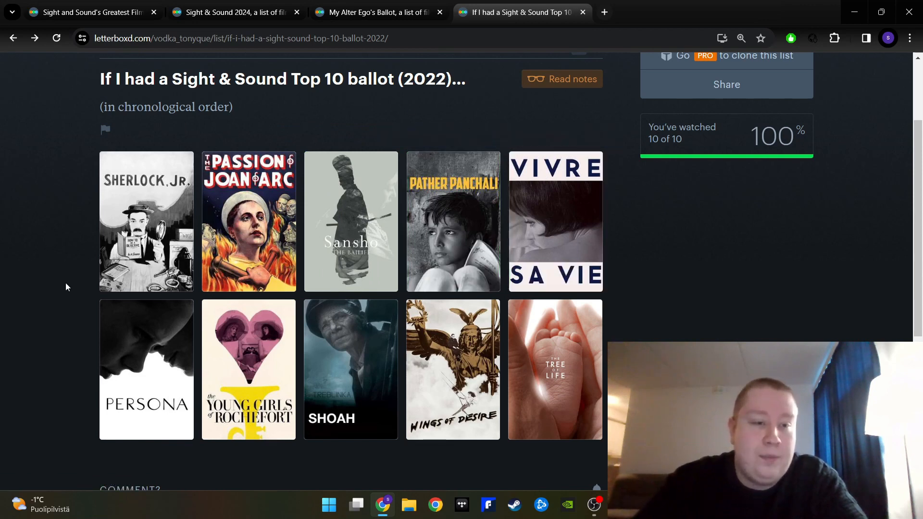
mouse_move(248, 220)
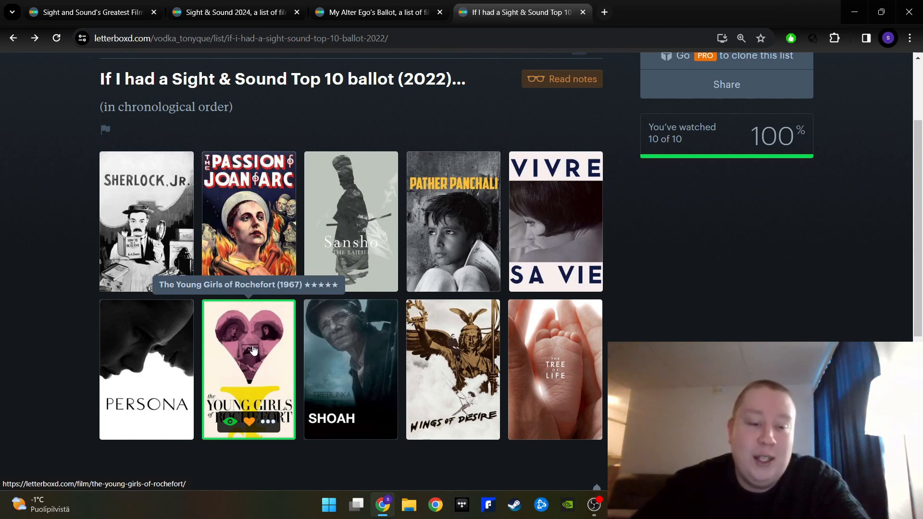
mouse_move(336, 346)
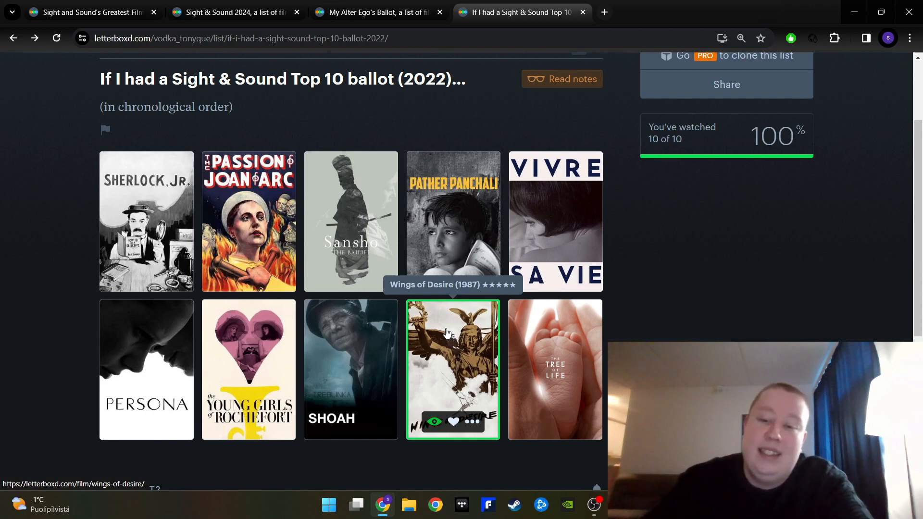
mouse_move(542, 339)
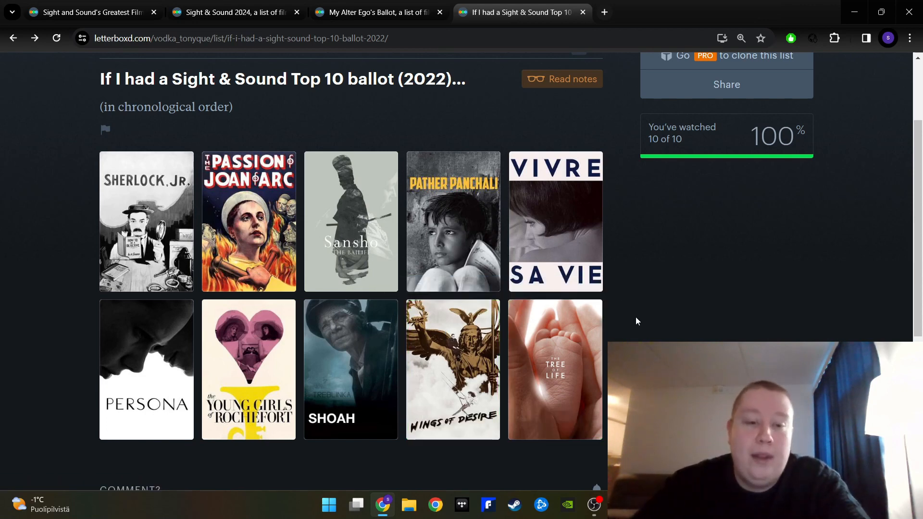
Return to the 'Sight & Sound 2024' tab and scroll down its ten watched films.
click(234, 11)
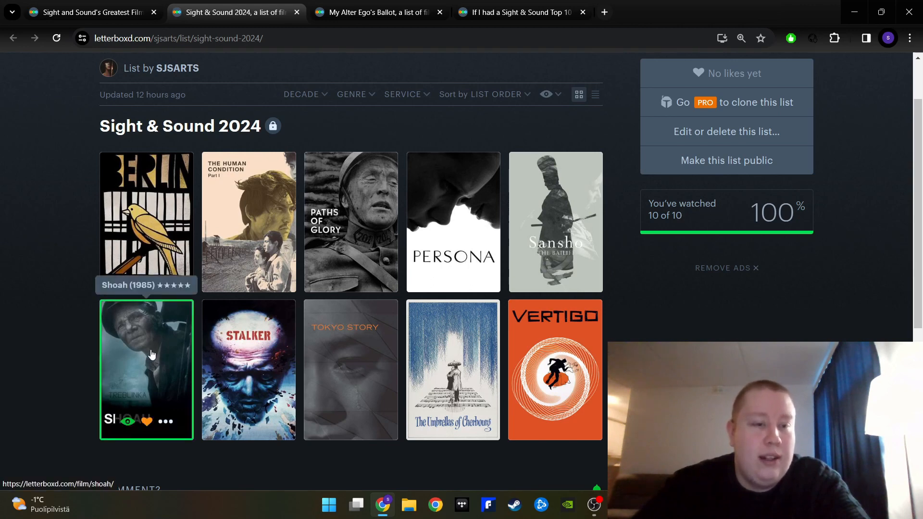
mouse_move(3, 247)
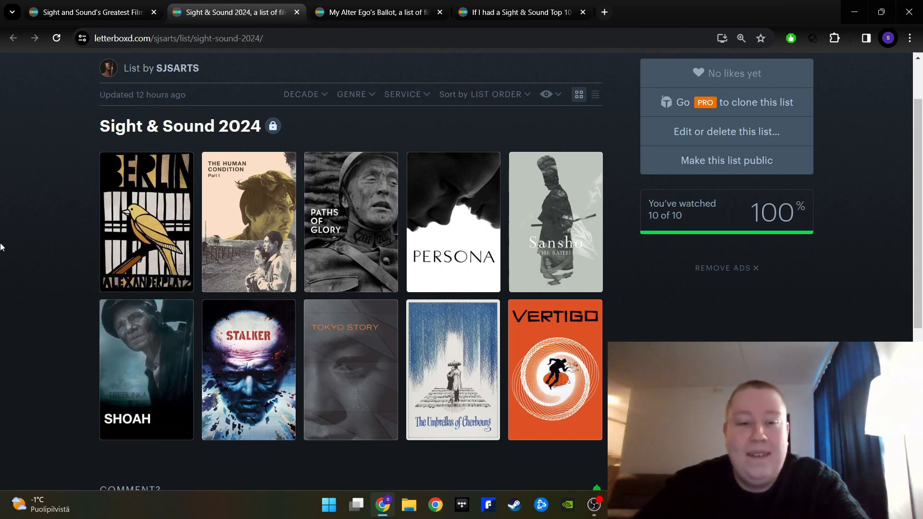
scroll(down, 3)
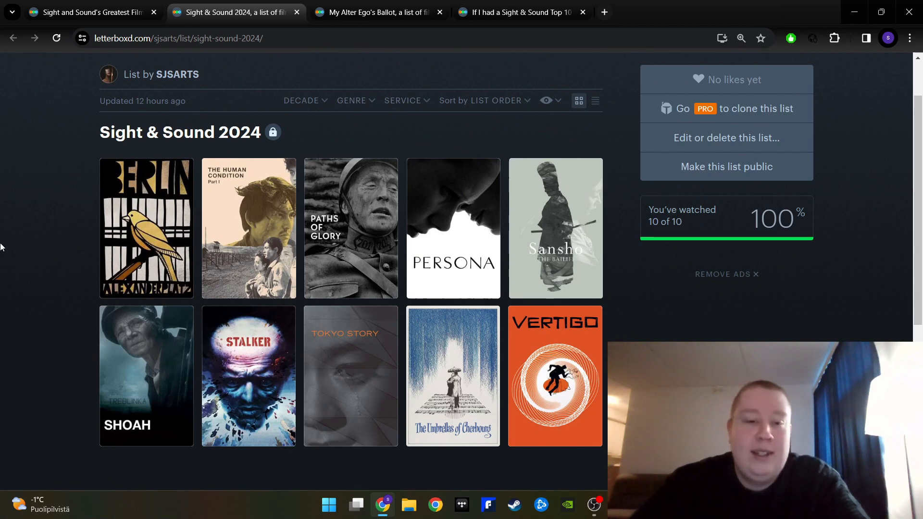
mouse_move(4, 274)
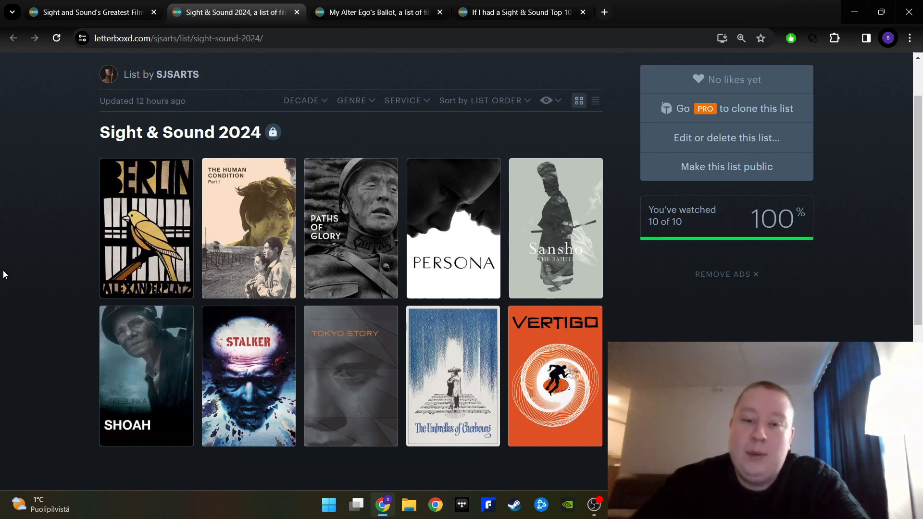